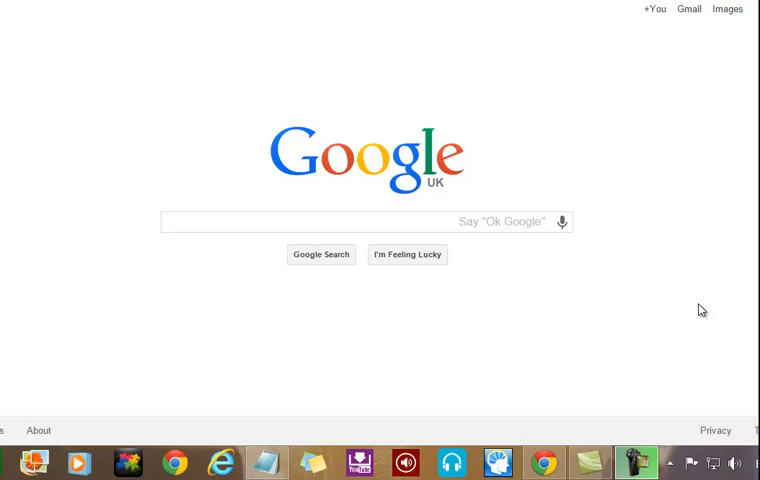
mouse_move(745, 450)
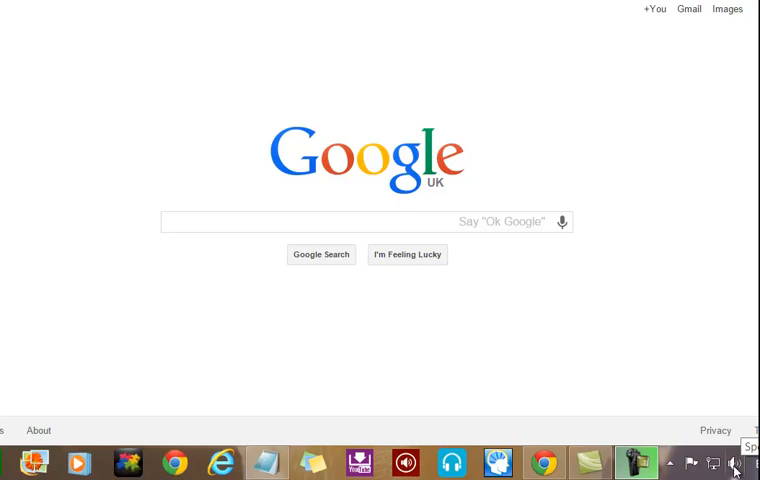
Show the Recording devices list from the taskbar speaker icon, with Microsoft Microphone and Line In
right_click(735, 463)
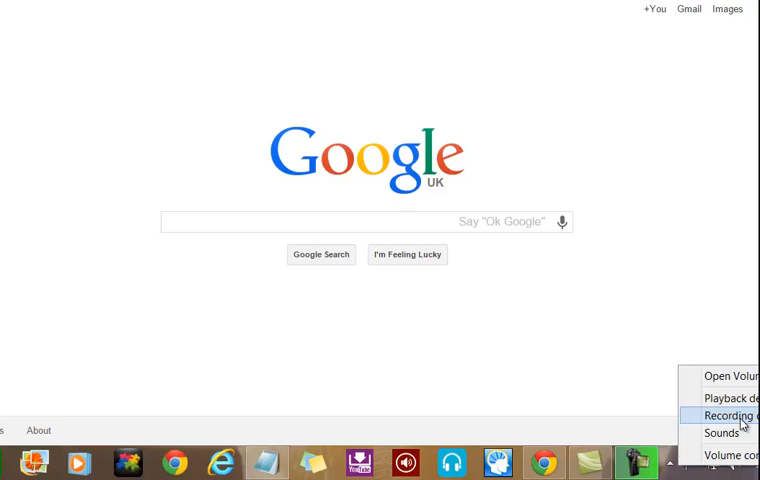
click(729, 416)
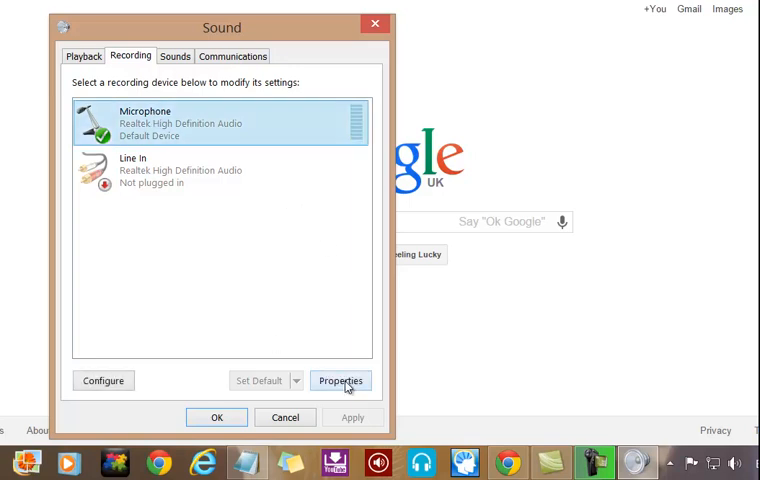
Confirm 'Listen to this device' is unchecked in the Microphone's Listen settings, then close its properties
click(340, 380)
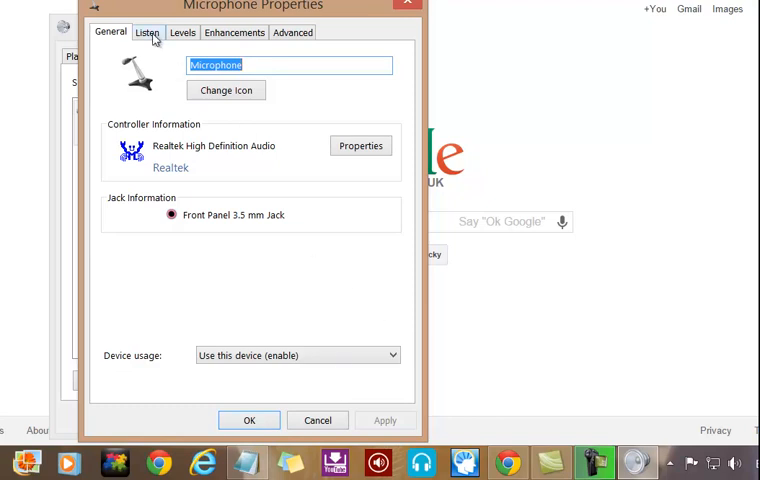
click(147, 32)
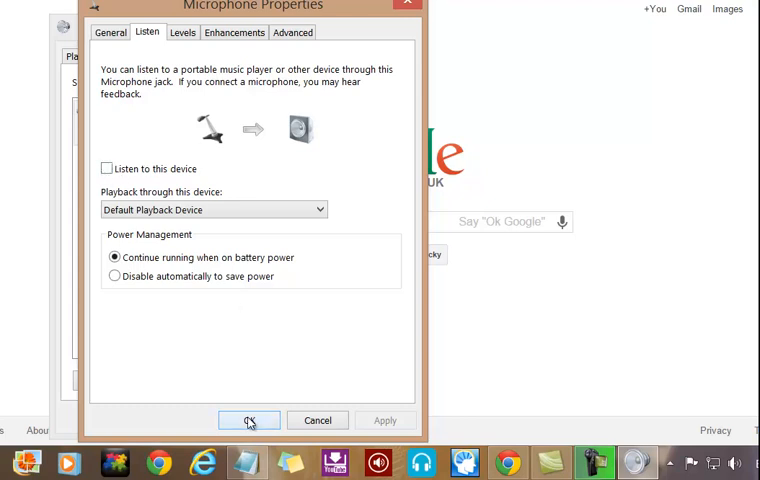
click(249, 420)
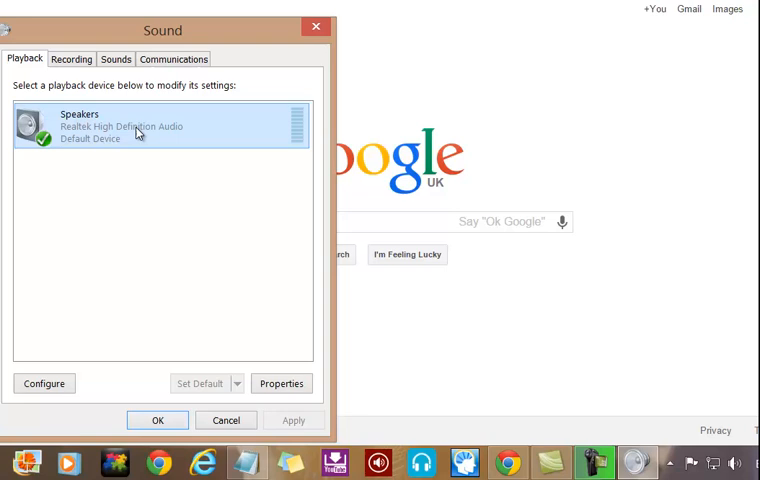
Open Properties for the Realtek Speakers playback device
click(281, 383)
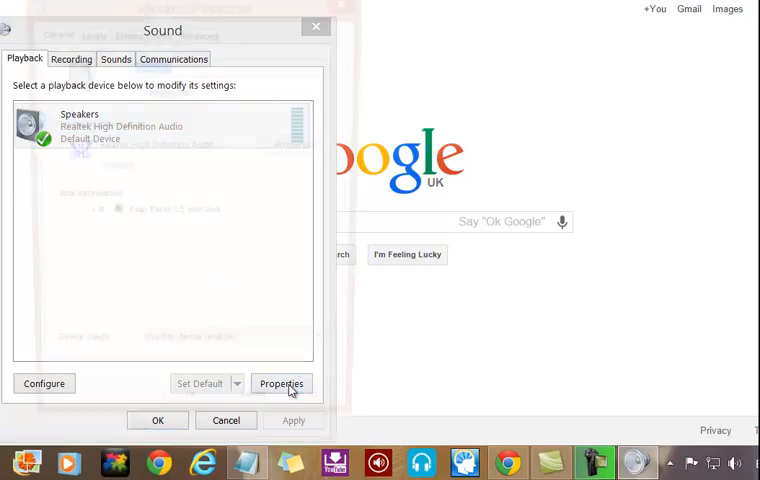
Mute the Microphone on the Speakers Levels tab, then OK both sound dialogs
click(281, 383)
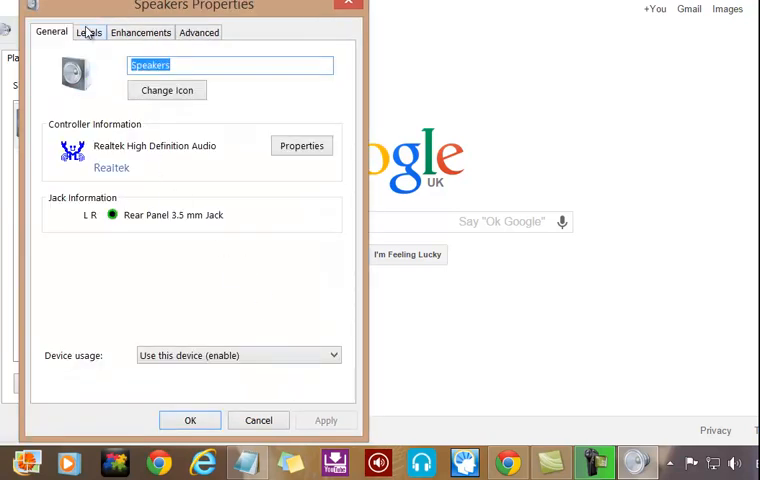
click(89, 32)
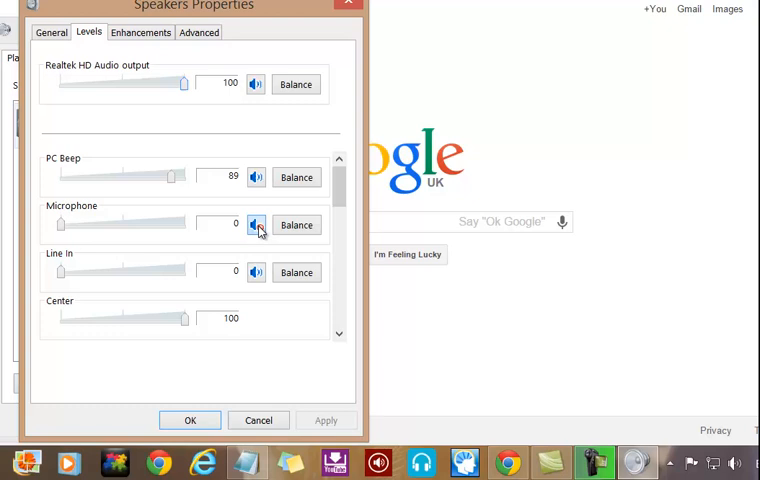
click(256, 224)
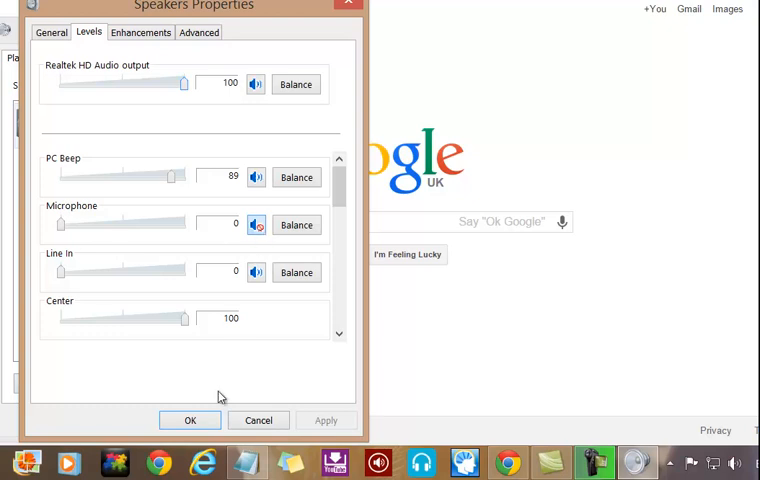
click(189, 419)
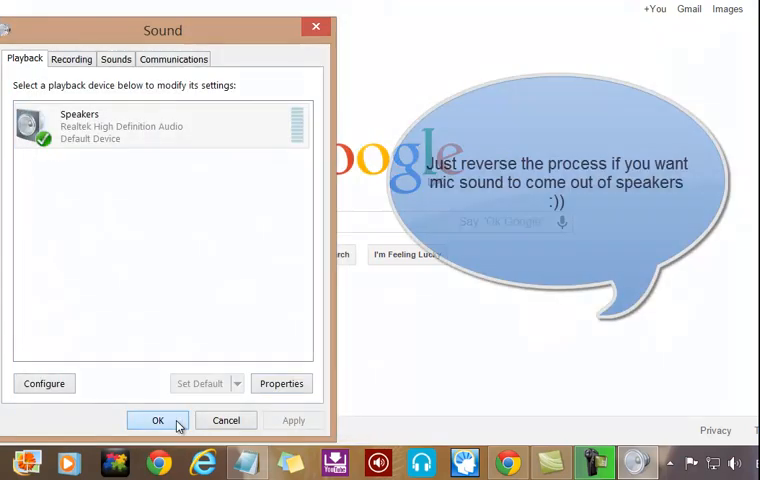
click(157, 419)
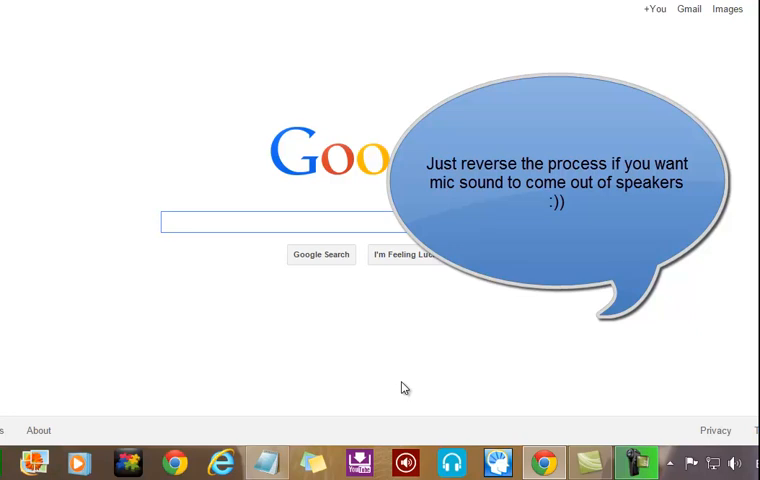